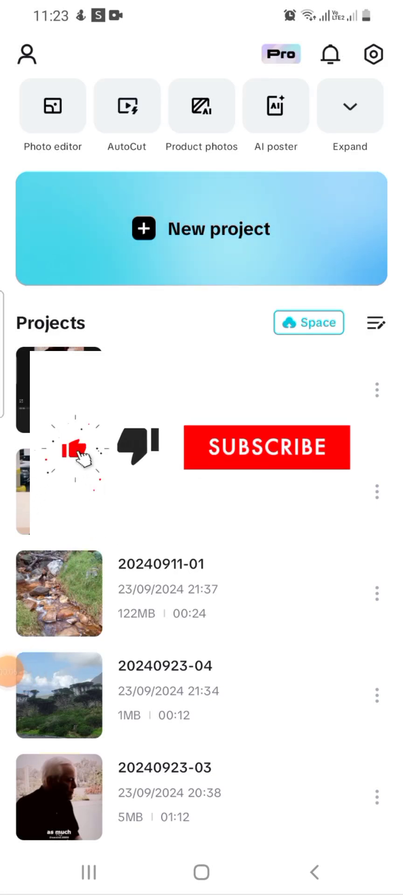
- Preview the Choose Your Circle Wisely video in the new-project picker and return home
click(267, 448)
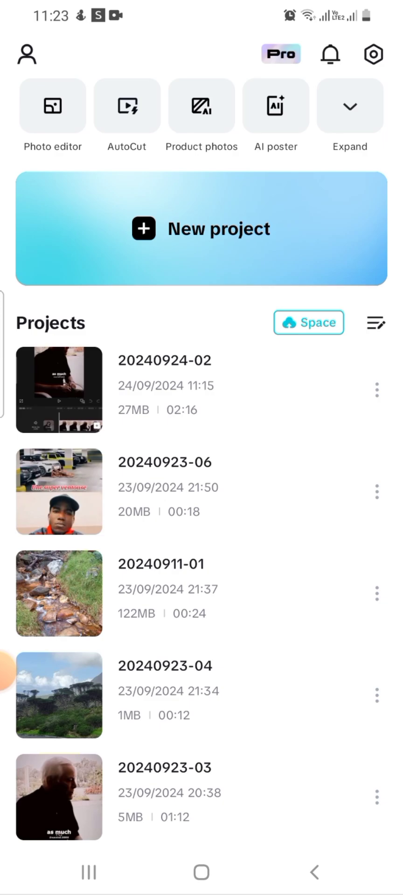
click(201, 228)
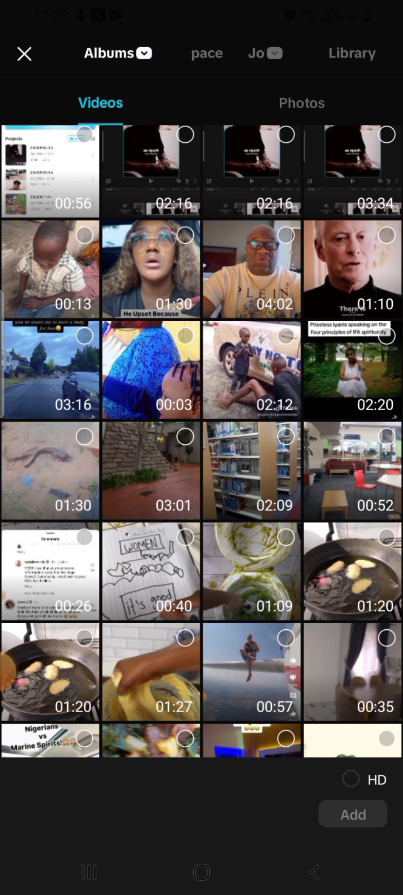
click(352, 269)
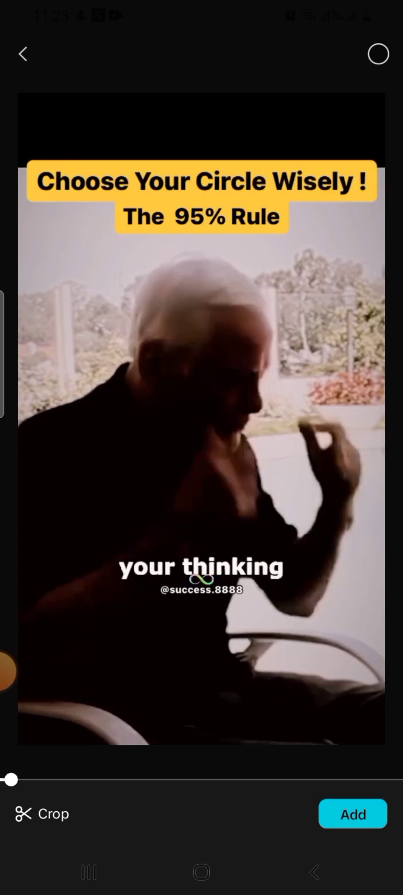
click(23, 54)
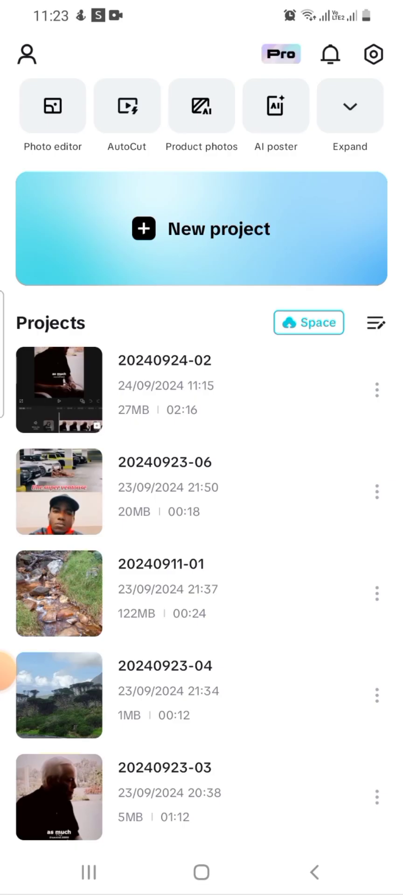
click(59, 798)
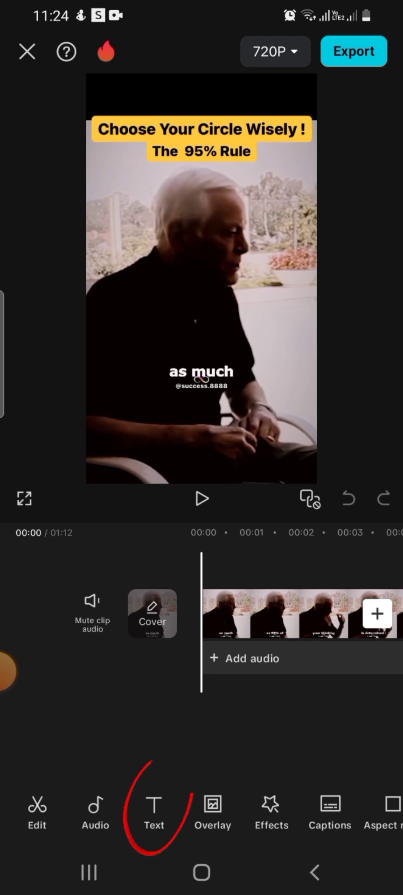
click(154, 813)
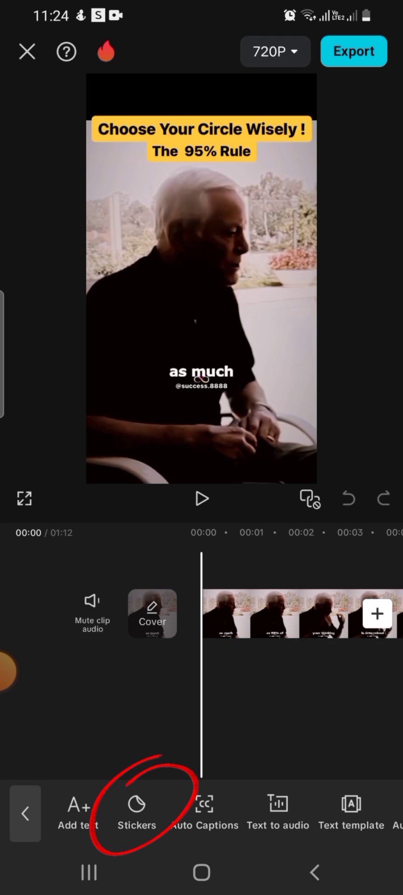
click(136, 810)
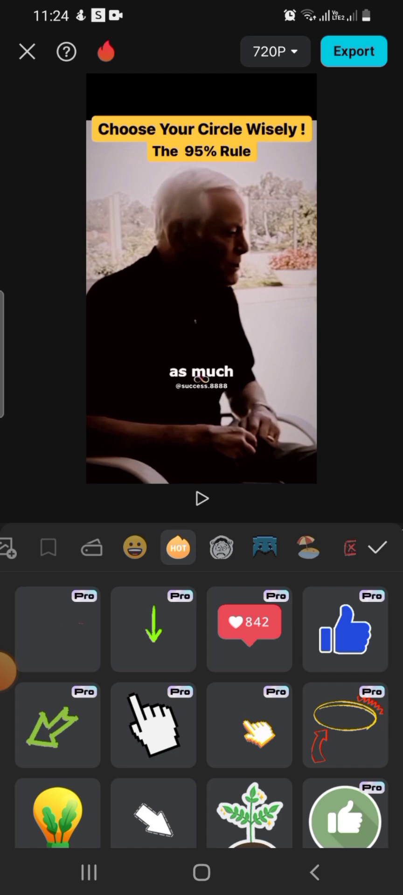
- Browse the HOT sticker grid and scroll the category bar toward the arrow stickers
scroll(down, 3)
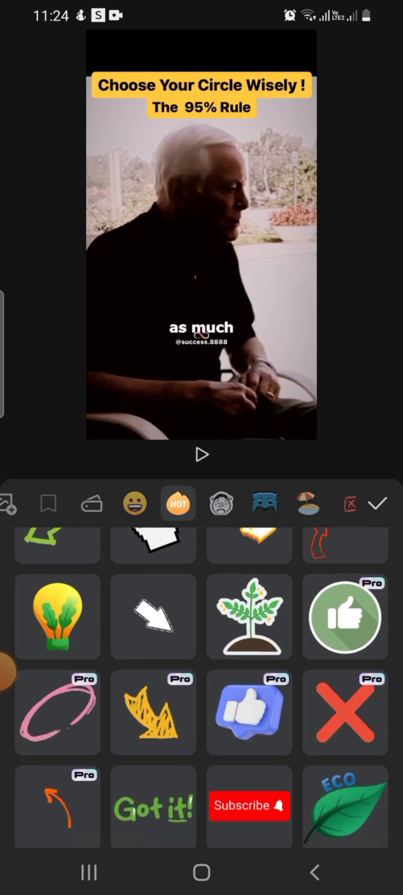
scroll(down, 3)
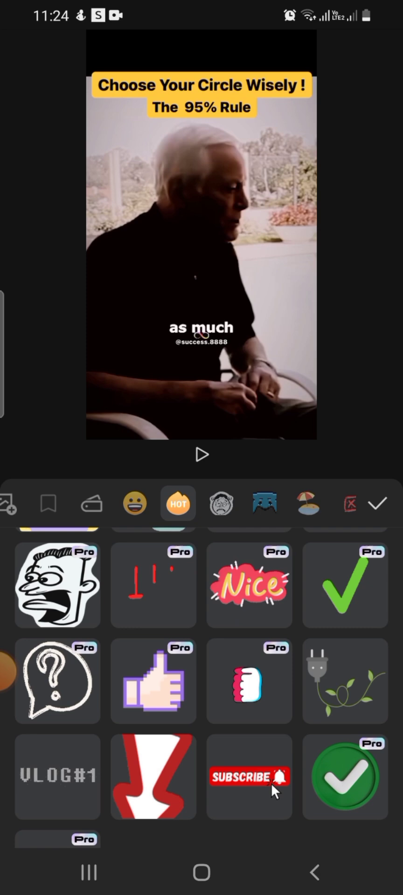
scroll(down, 3)
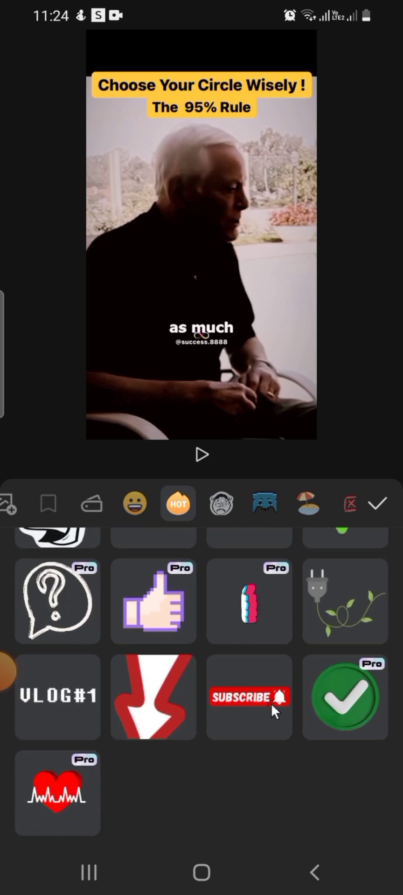
scroll(up, 3)
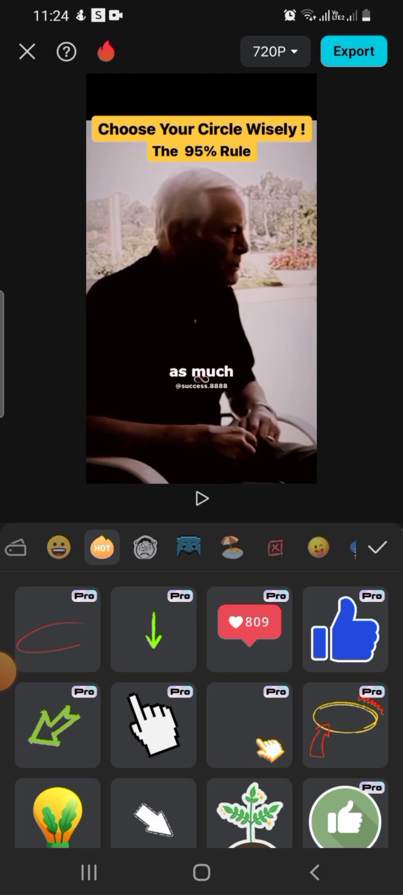
scroll(left, 3)
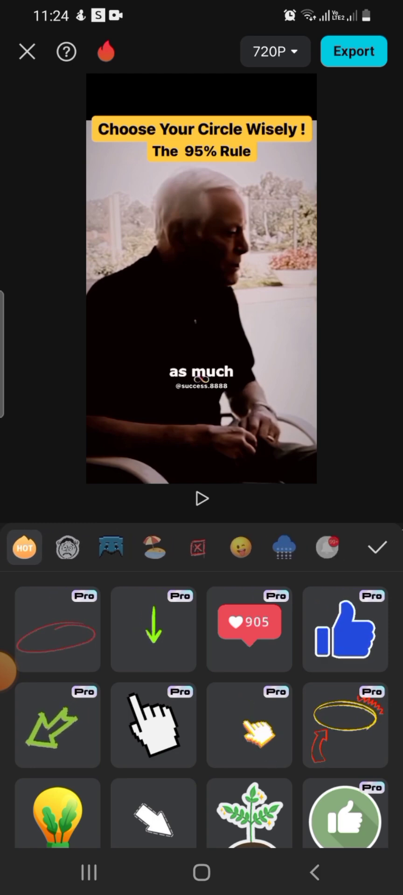
scroll(left, 3)
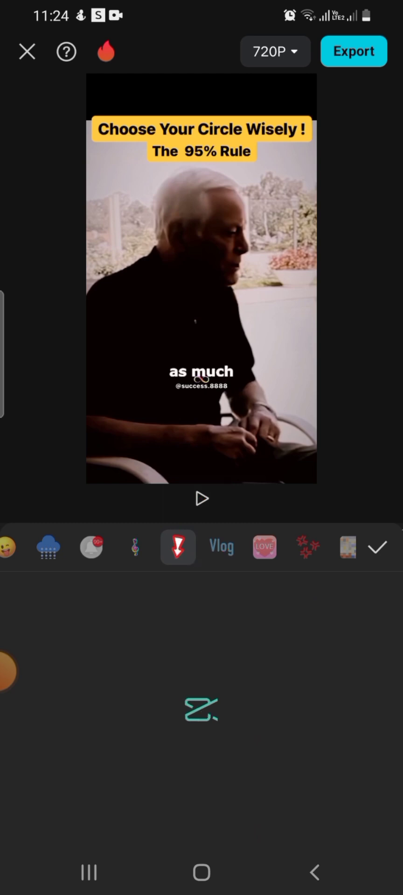
- Add the red hand-drawn circle sticker from the arrow stickers category onto the video
click(177, 546)
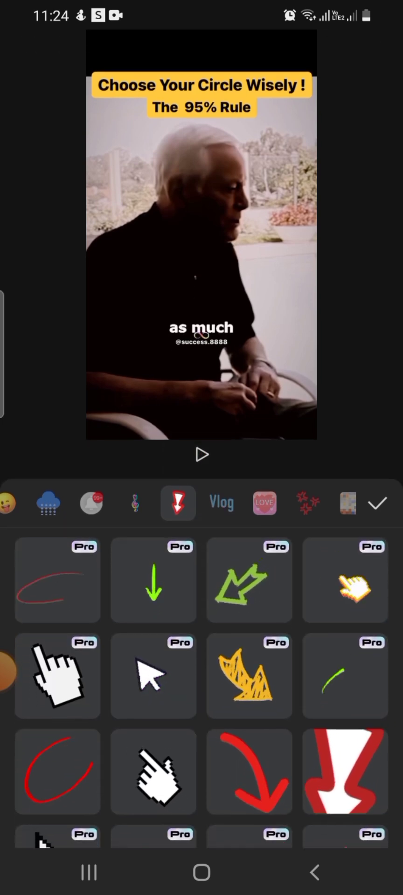
scroll(down, 3)
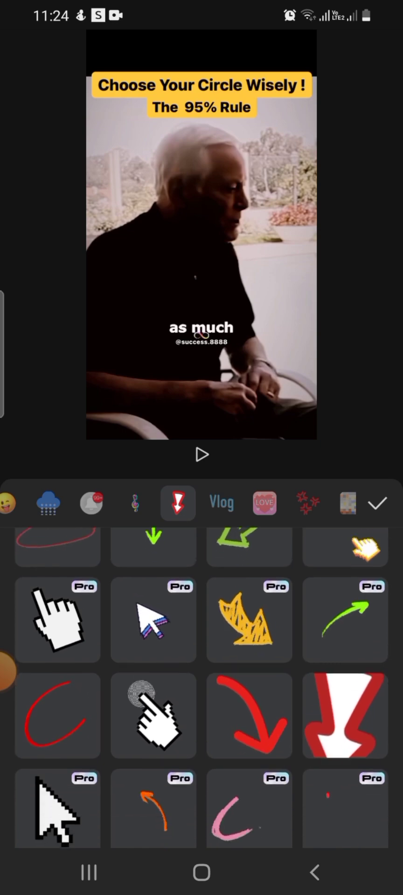
scroll(down, 3)
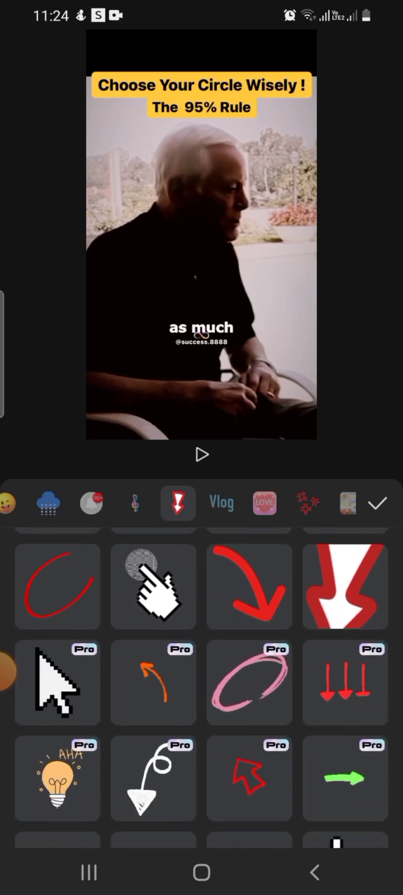
scroll(down, 3)
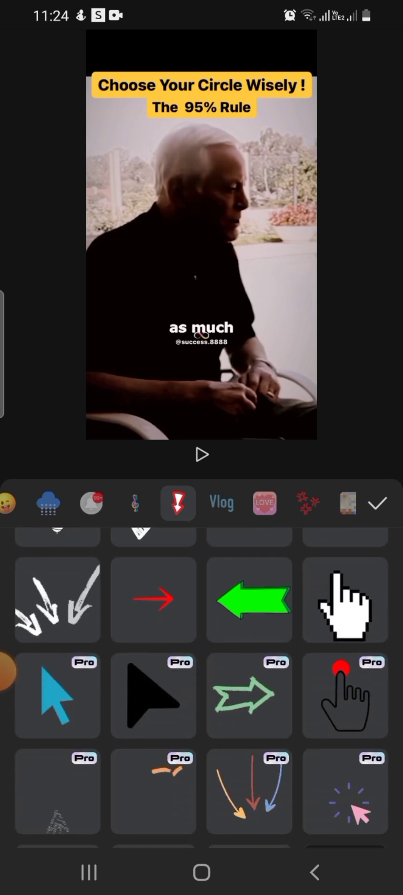
scroll(down, 3)
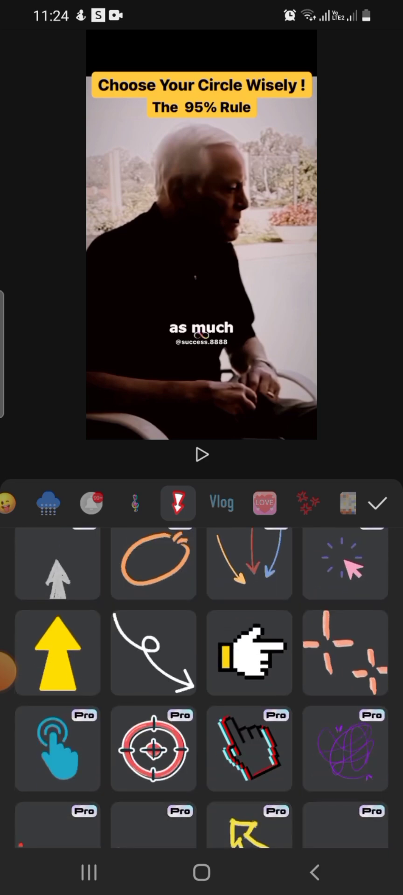
scroll(down, 3)
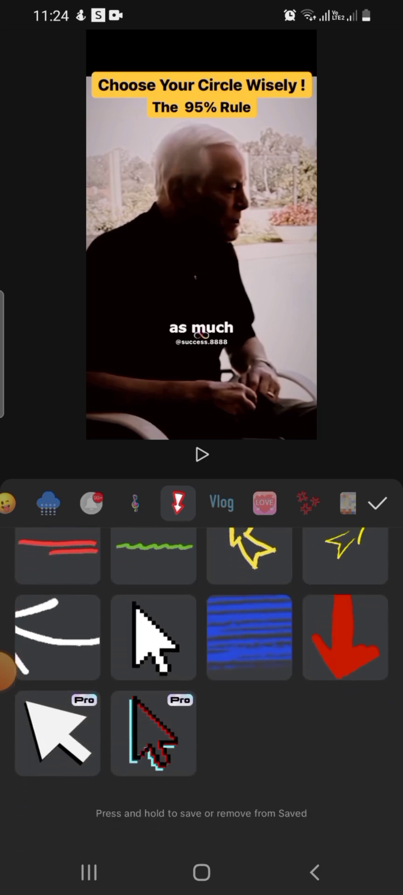
scroll(down, 3)
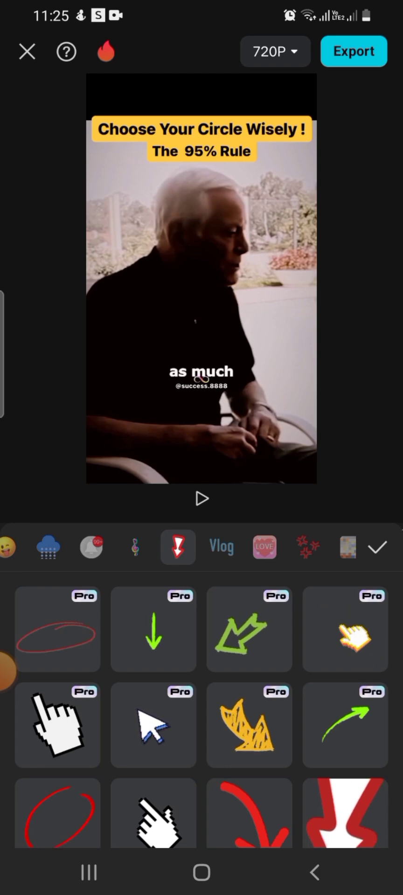
scroll(down, 3)
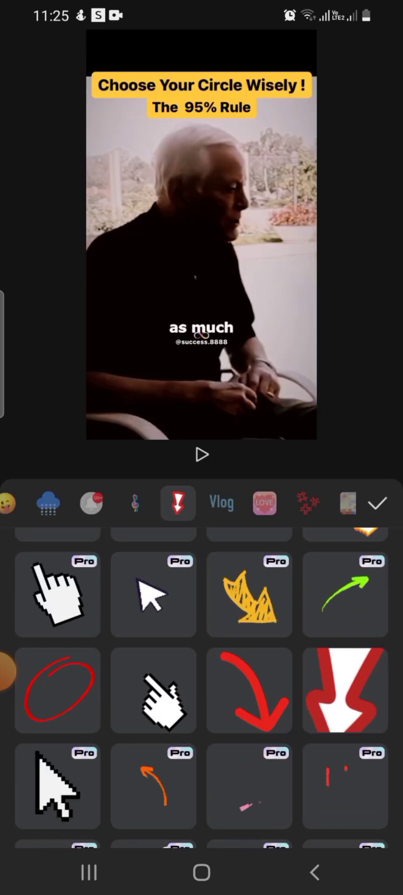
click(57, 689)
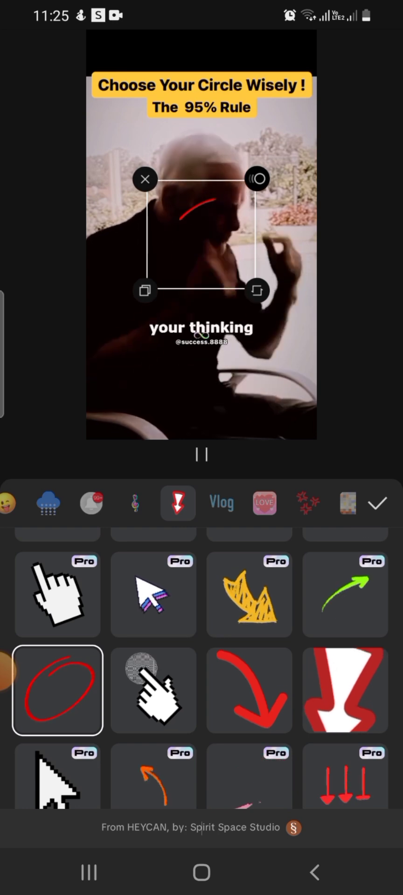
- Confirm the red circle sticker as its own timeline track and close the library
click(375, 503)
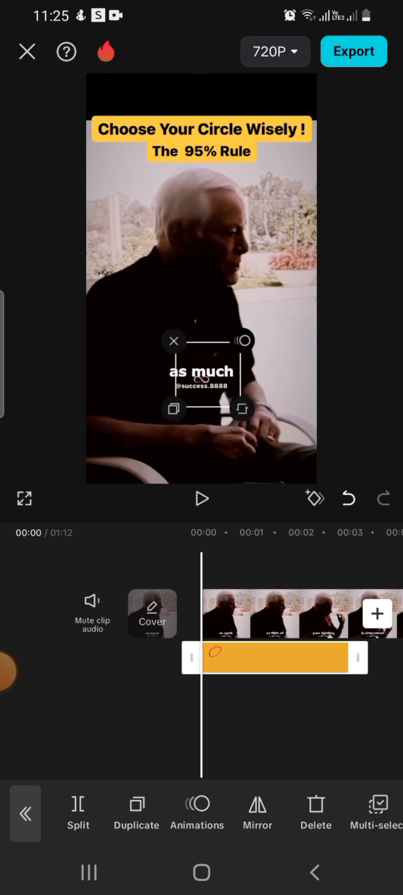
- Drag the red circle sticker up above the 'as much' caption onto the man's chest
drag(200, 371, 160, 177)
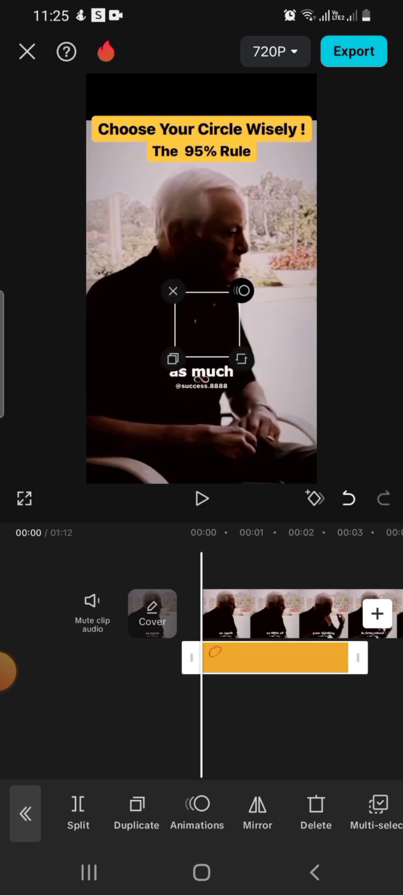
drag(207, 335, 200, 307)
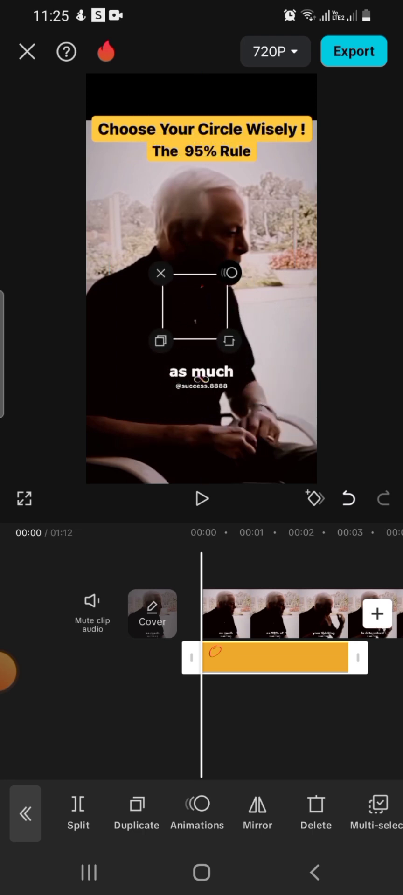